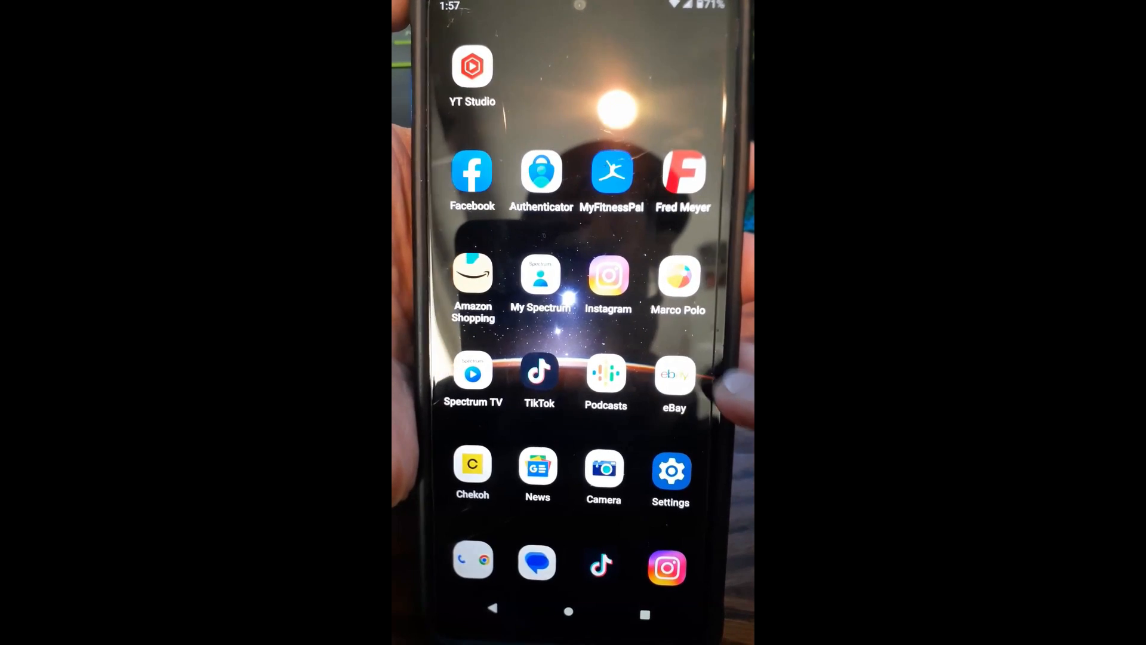
# - Launch eBay, reveal the account menu and go to Settings
pyautogui.click(672, 375)
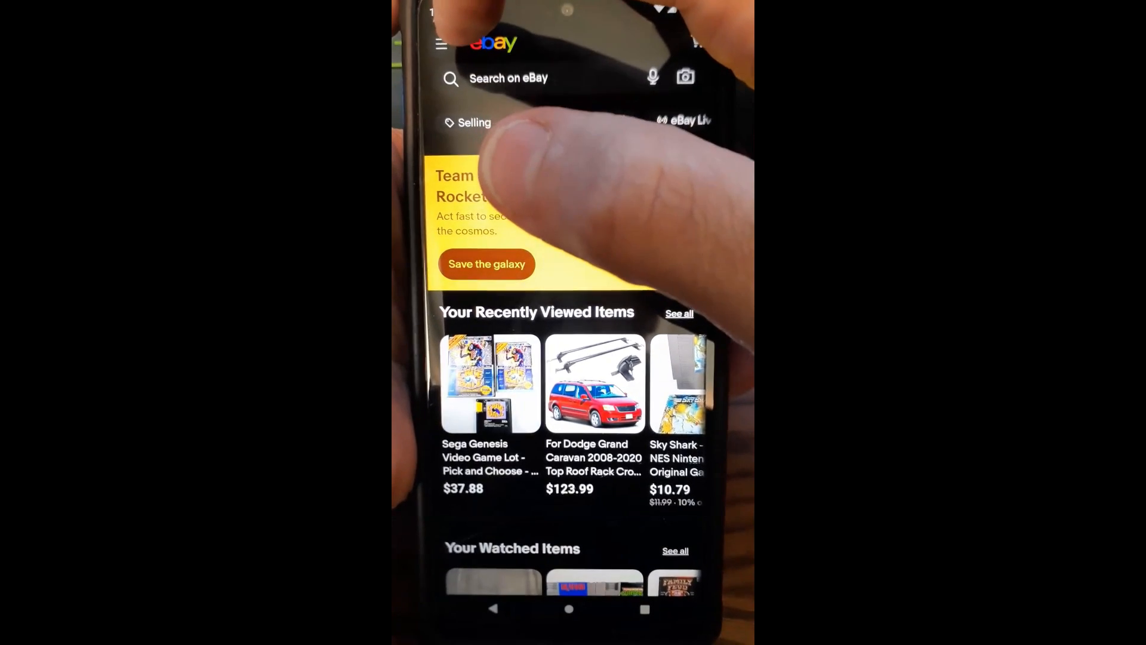
pyautogui.click(441, 44)
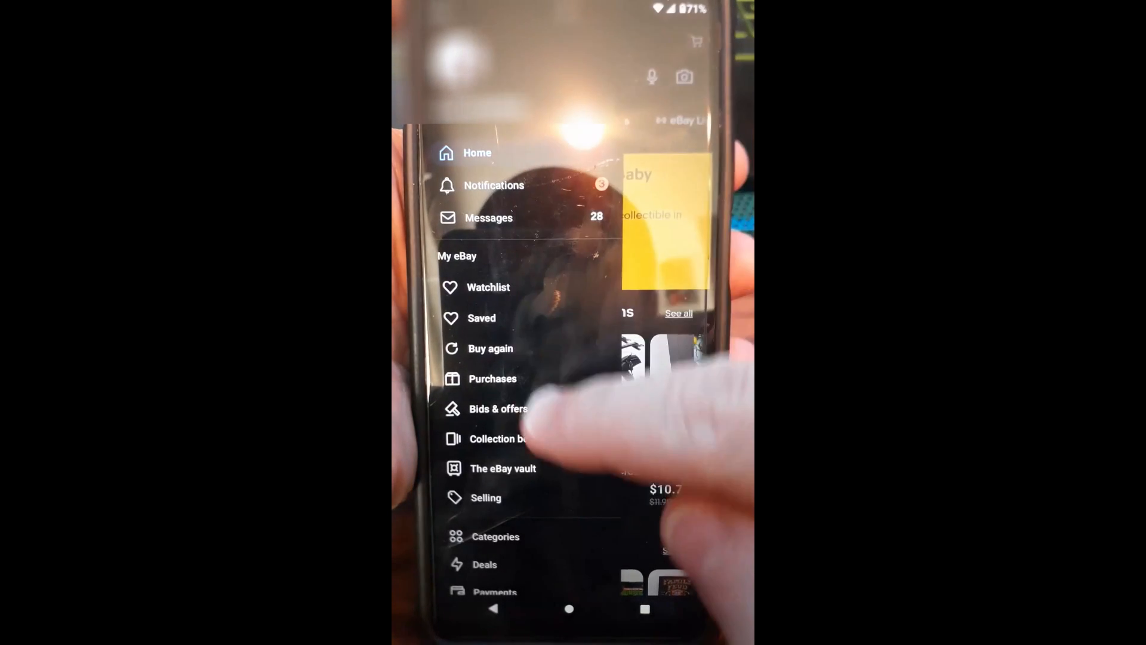
pyautogui.scroll(-3)
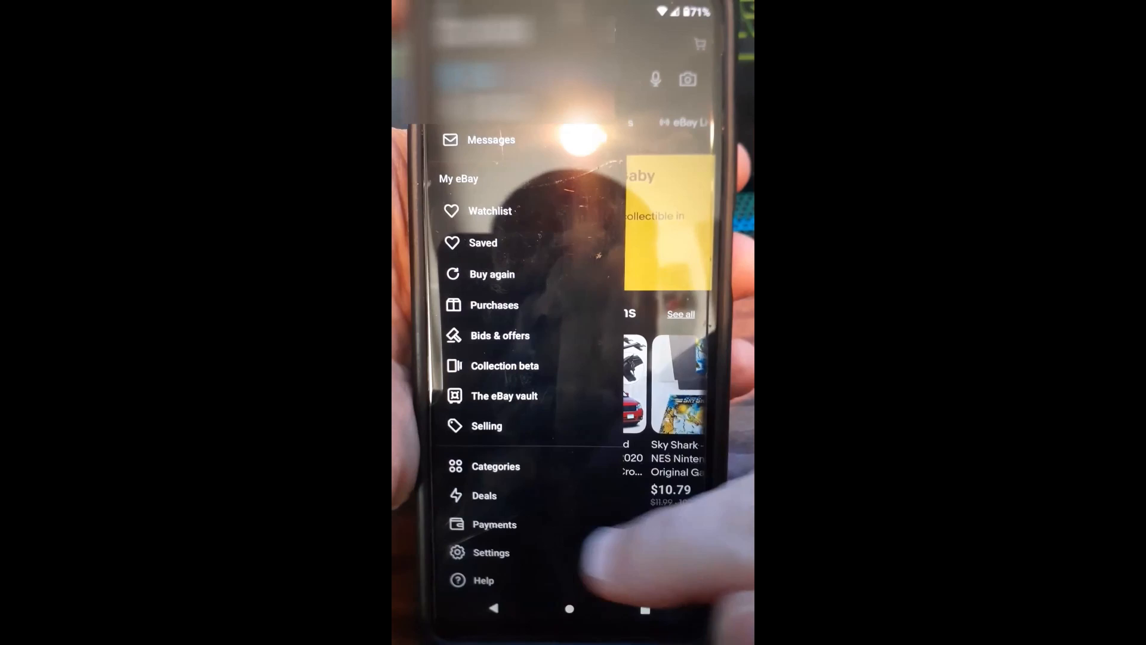
pyautogui.click(491, 552)
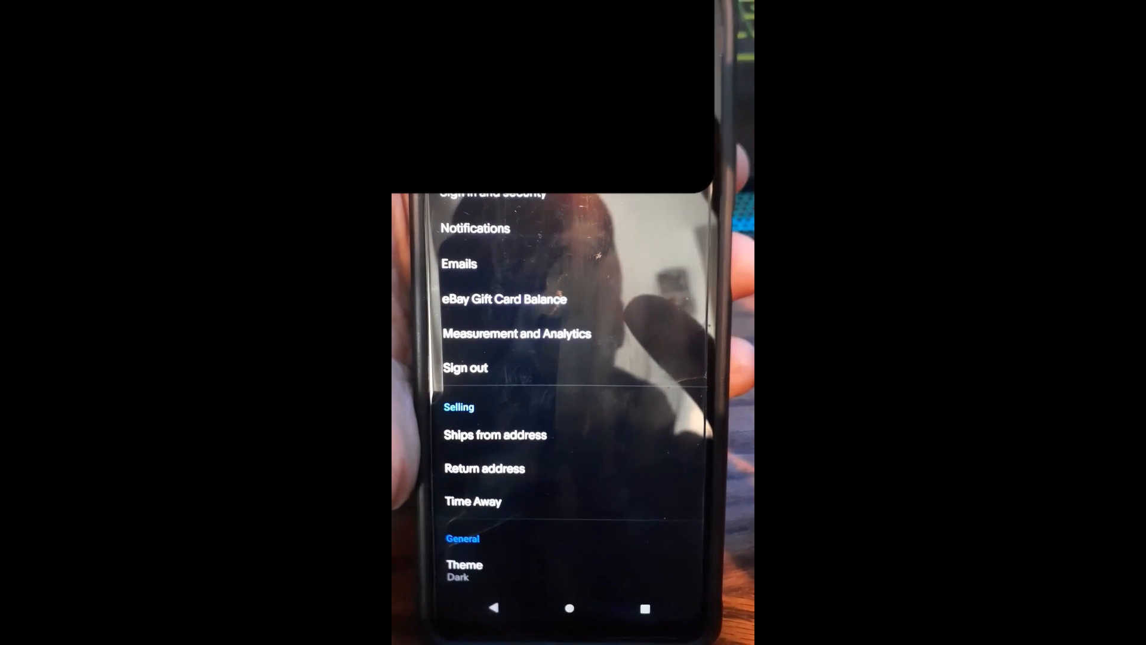
# - Reach the Notifications preferences showing order, shopping and recommendation alerts all on
pyautogui.scroll(-3)
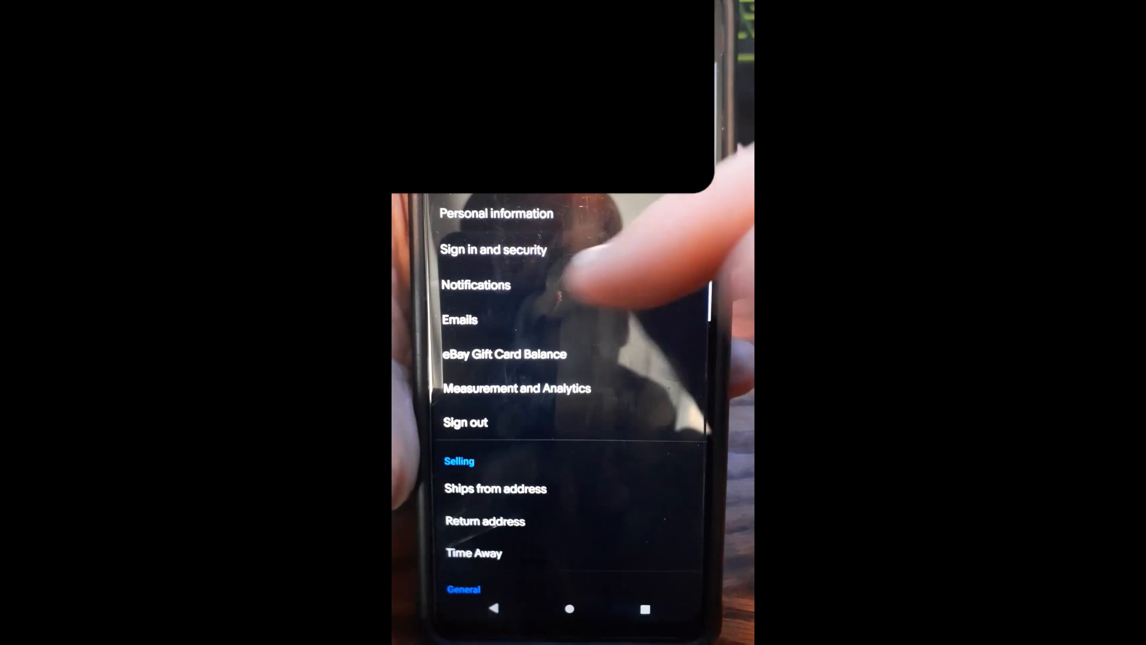
pyautogui.click(475, 284)
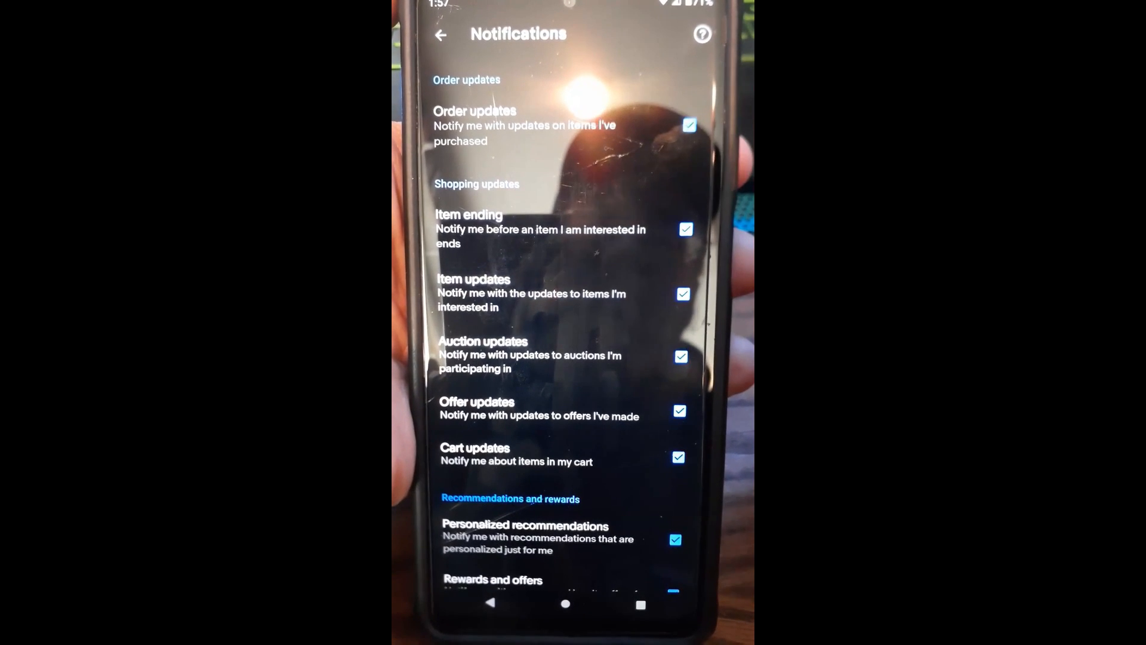
pyautogui.click(688, 125)
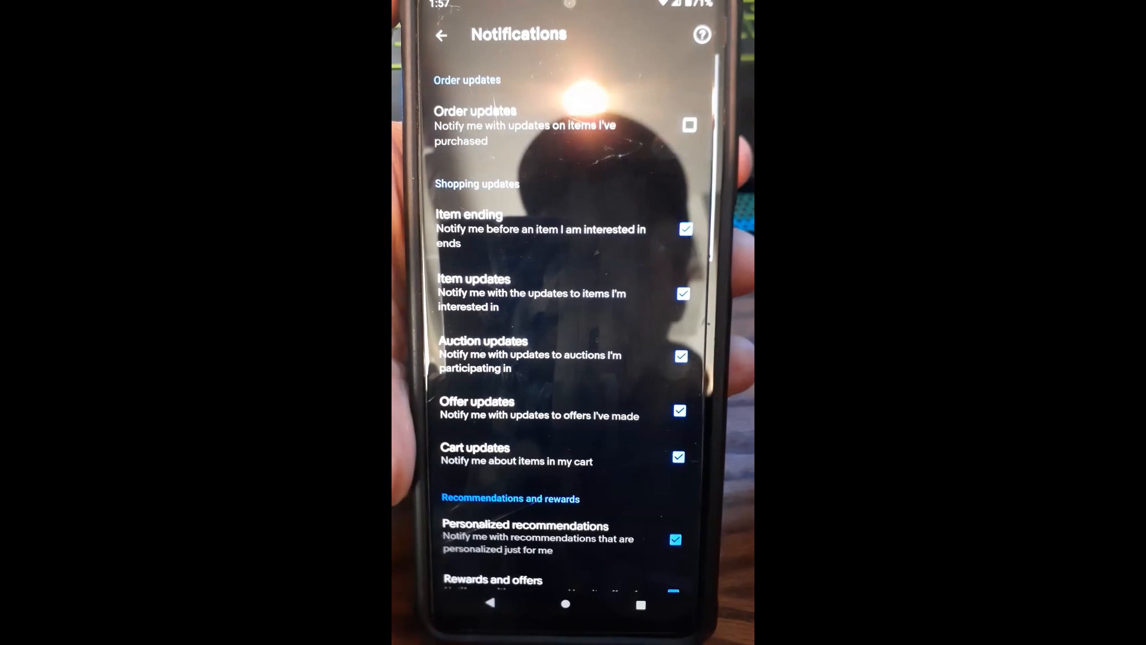
pyautogui.click(685, 229)
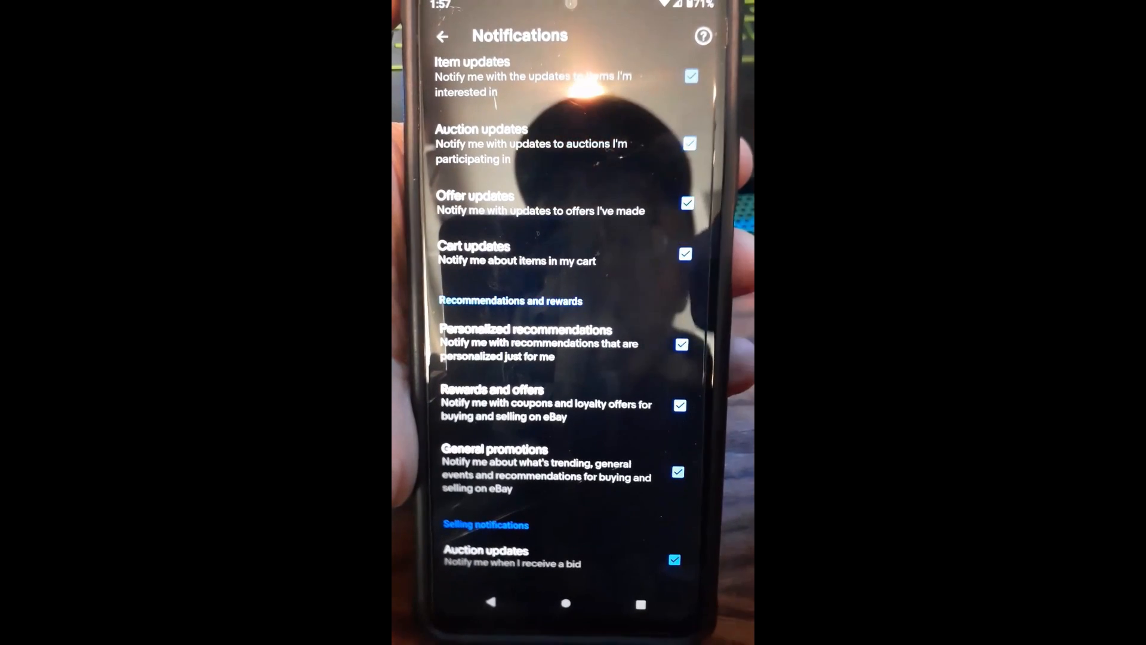
pyautogui.click(685, 142)
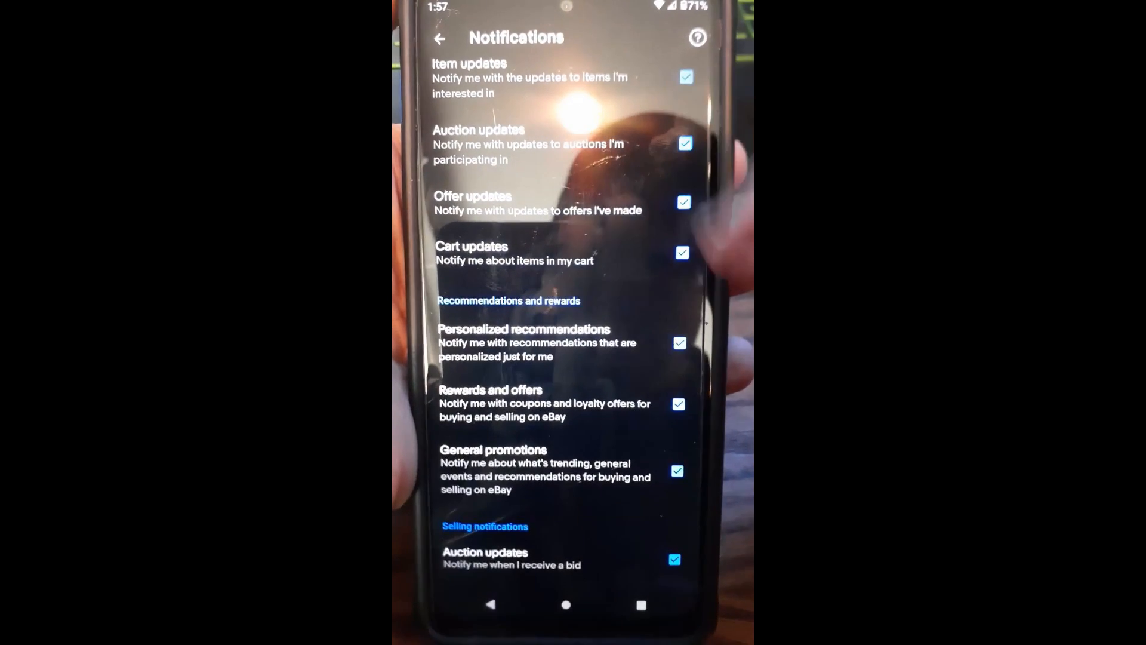
pyautogui.scroll(-3)
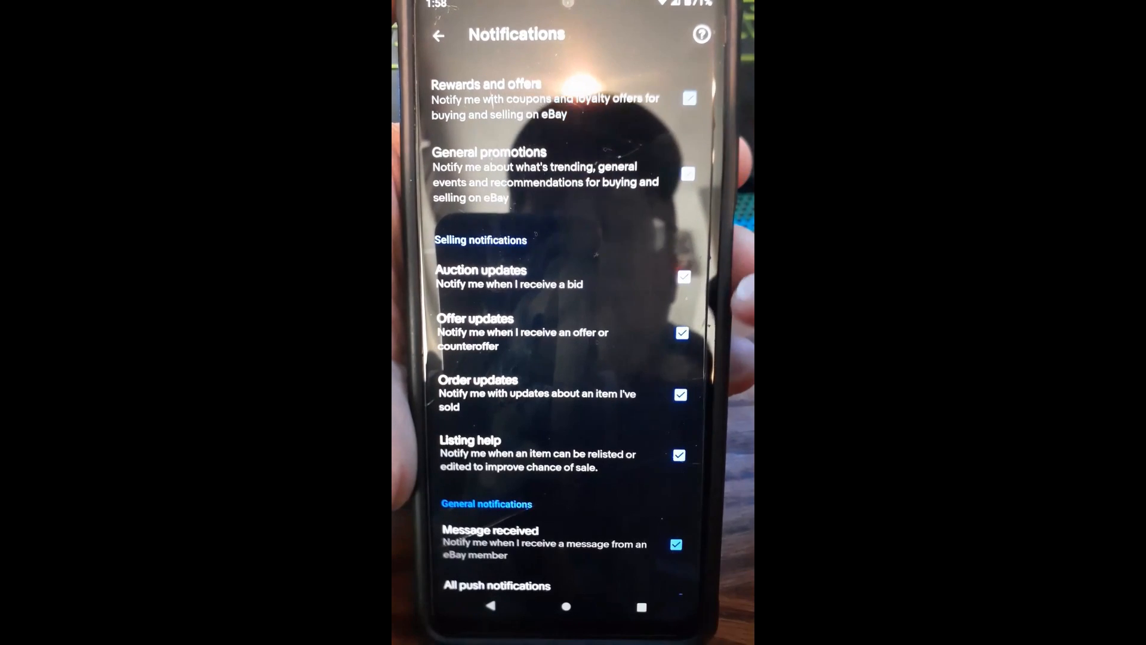
pyautogui.click(682, 275)
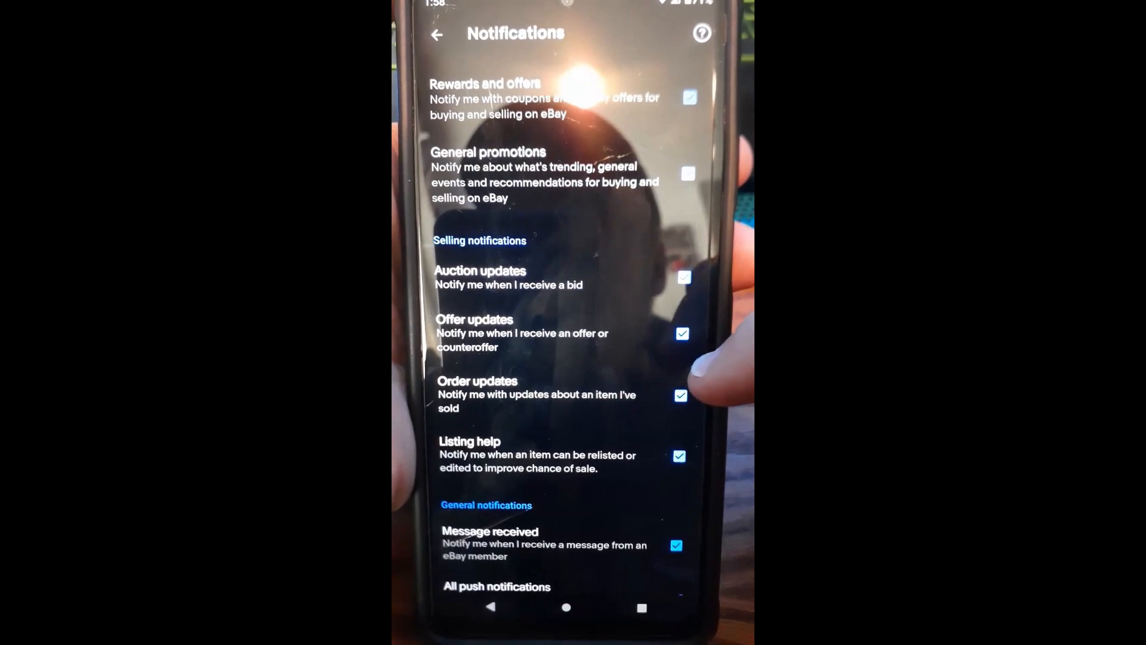
pyautogui.click(687, 173)
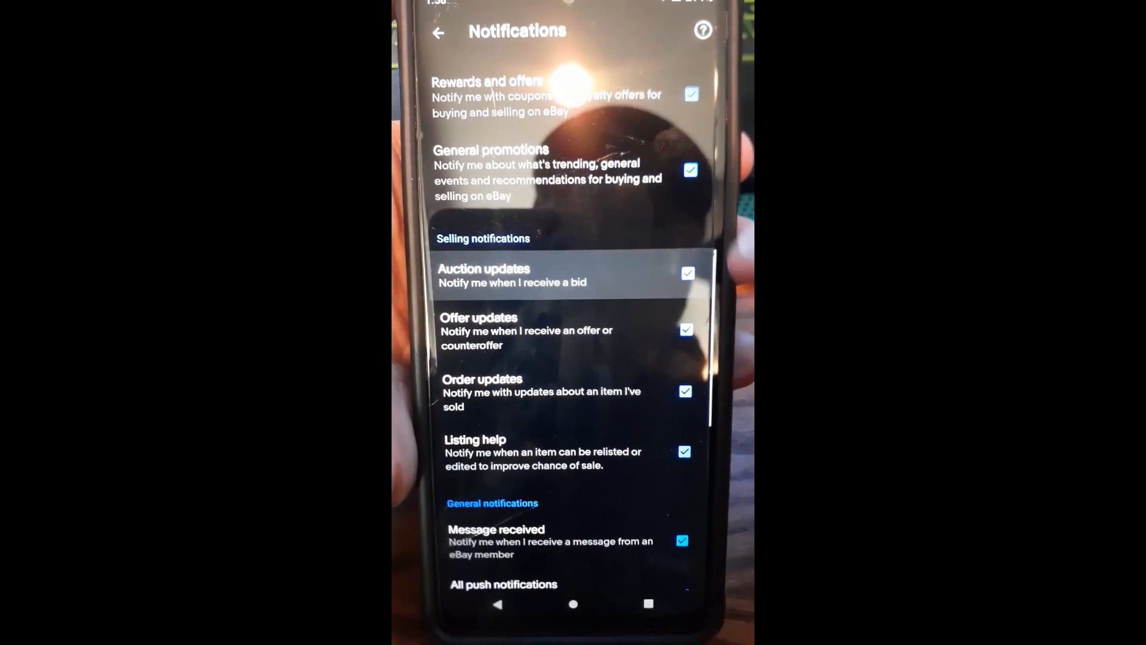
pyautogui.scroll(-3)
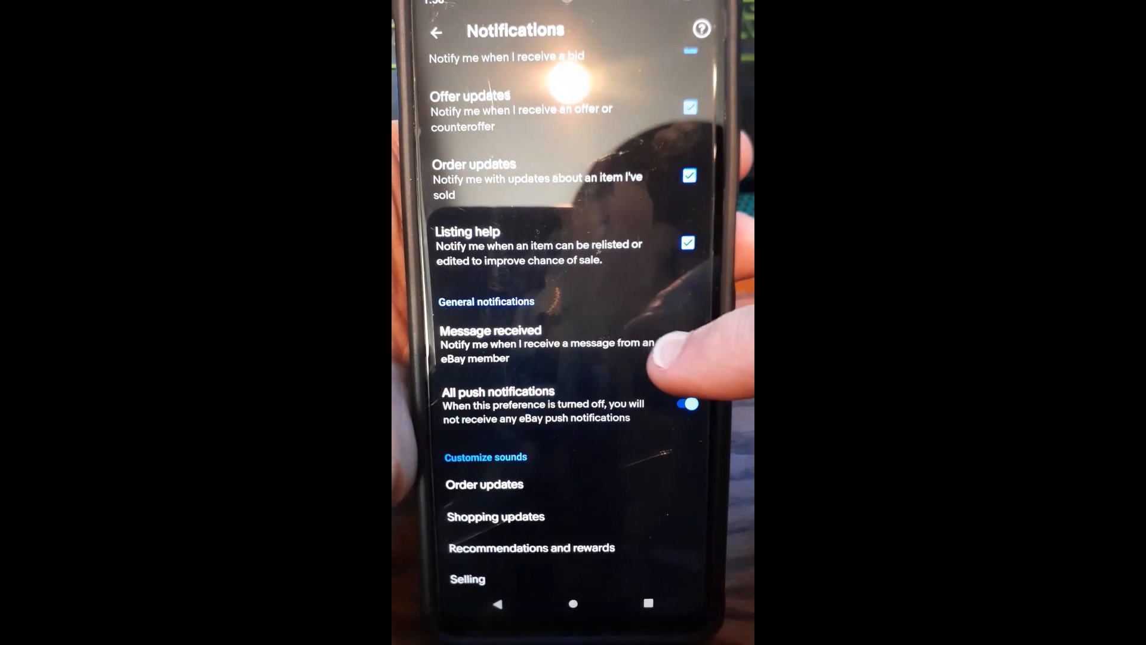
pyautogui.click(685, 343)
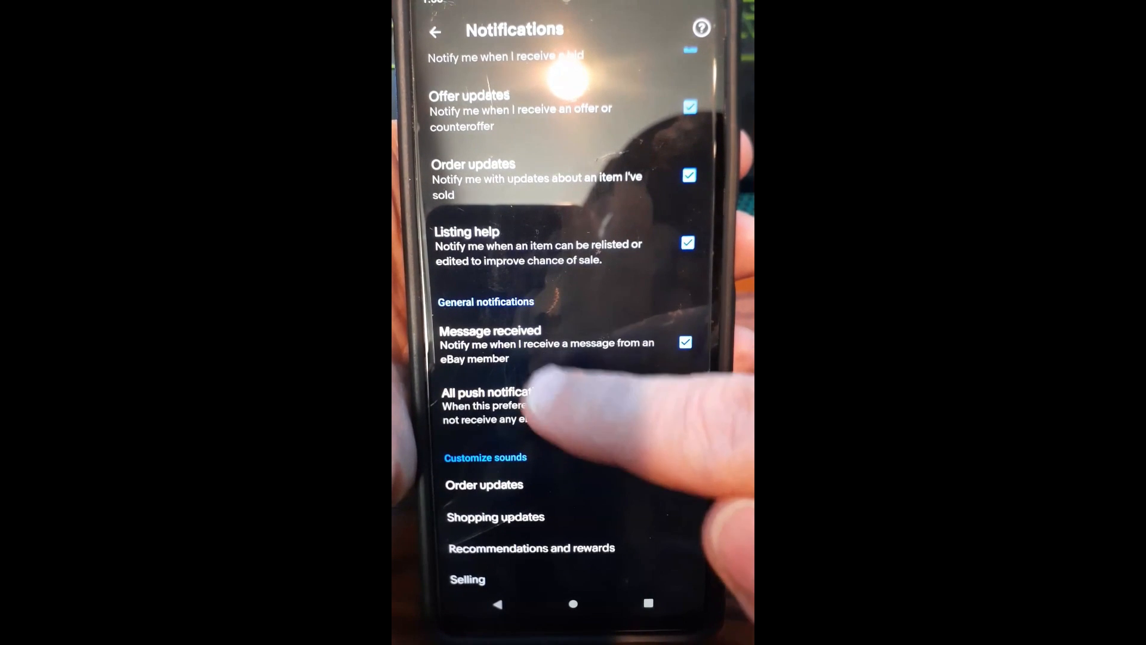
pyautogui.click(688, 405)
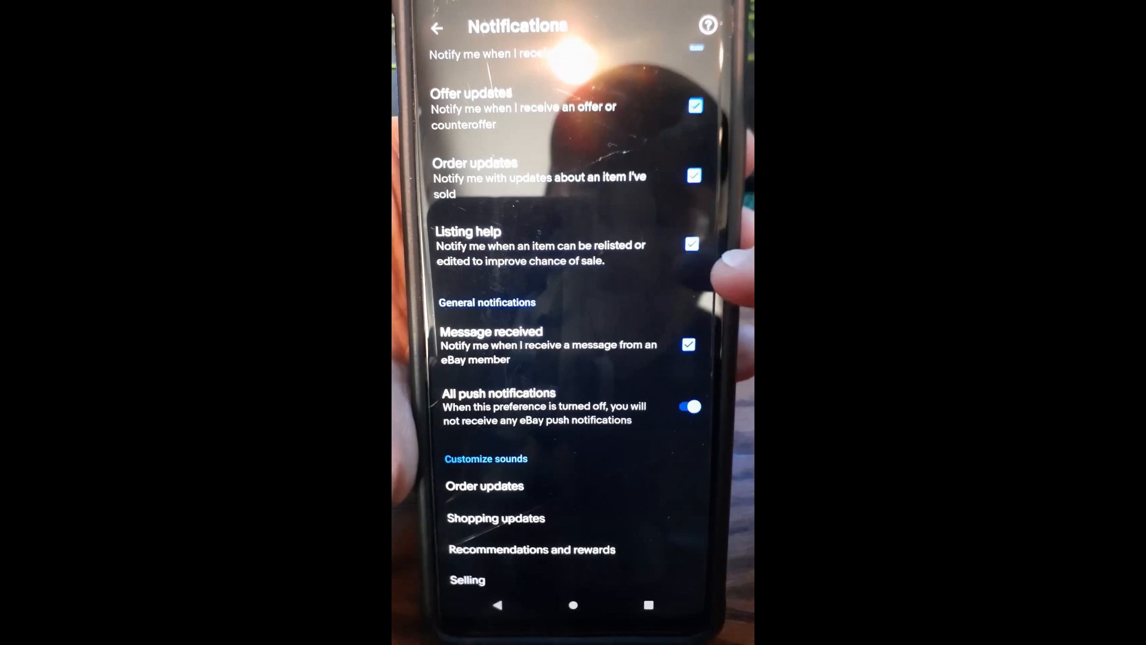
pyautogui.scroll(-3)
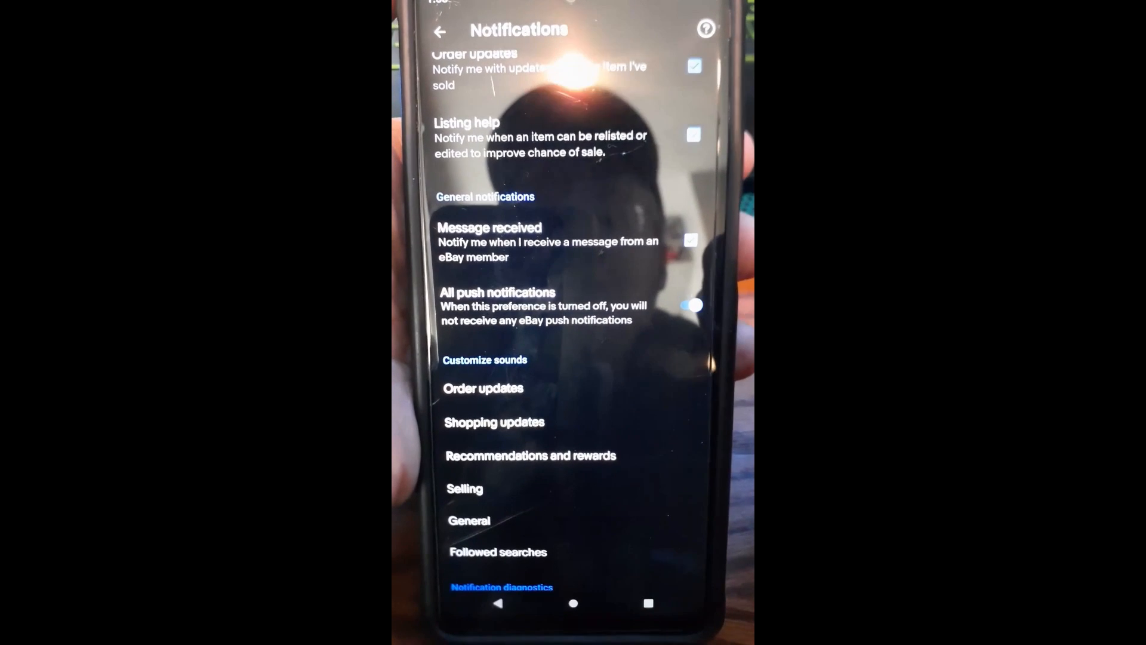
pyautogui.click(692, 304)
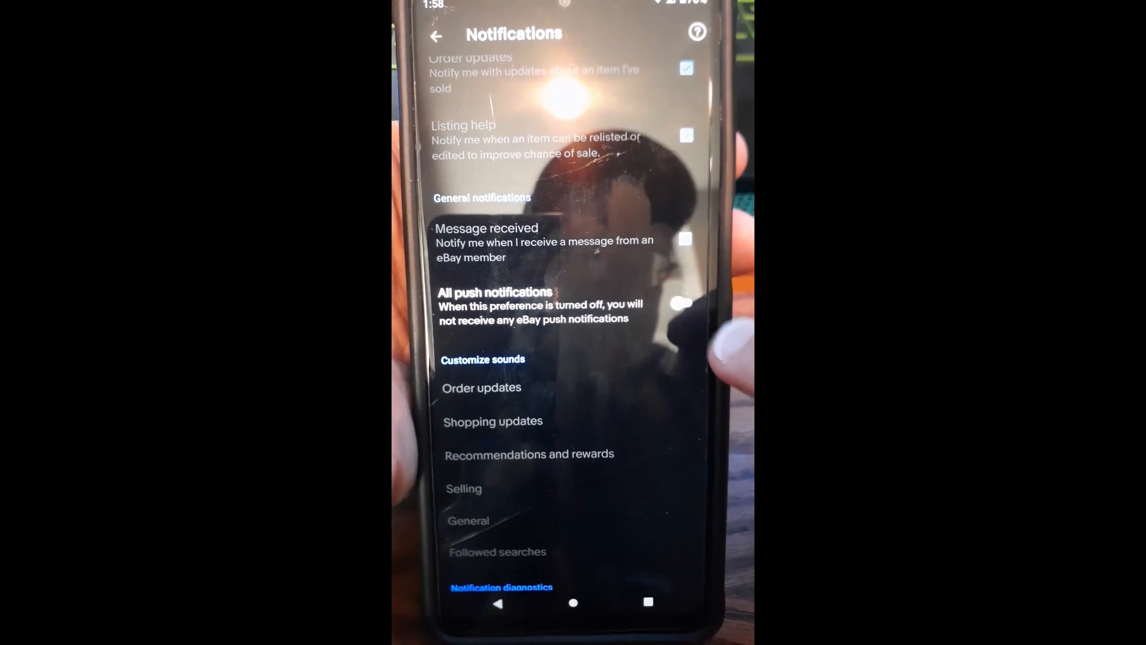
pyautogui.click(683, 302)
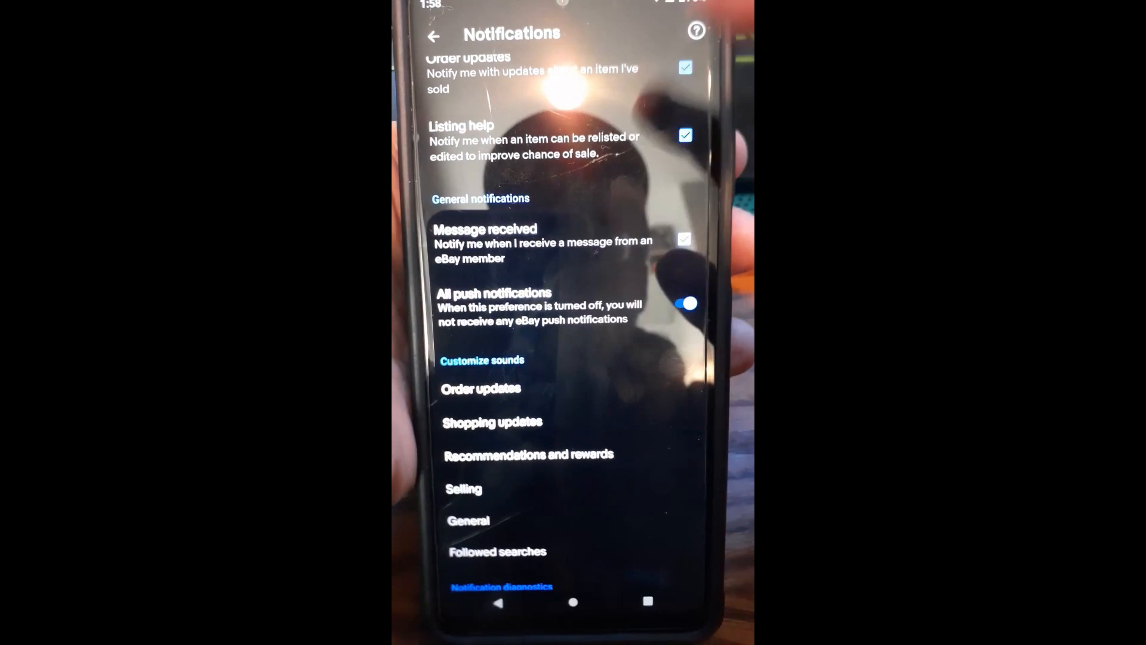
pyautogui.click(685, 135)
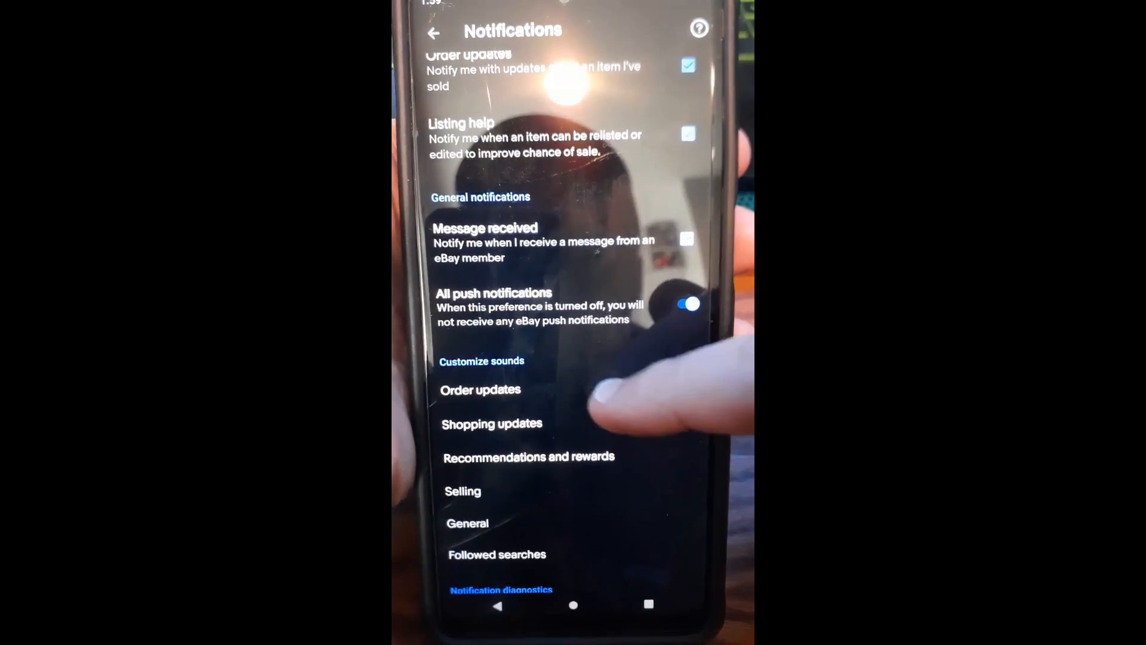
pyautogui.scroll(-3)
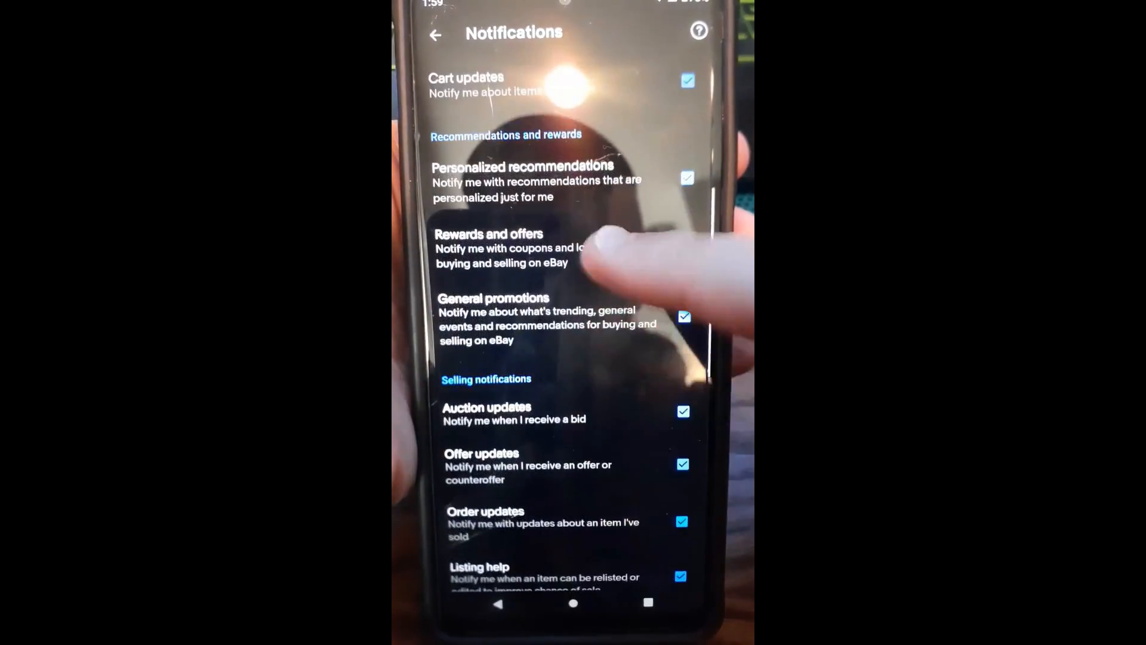
pyautogui.scroll(-3)
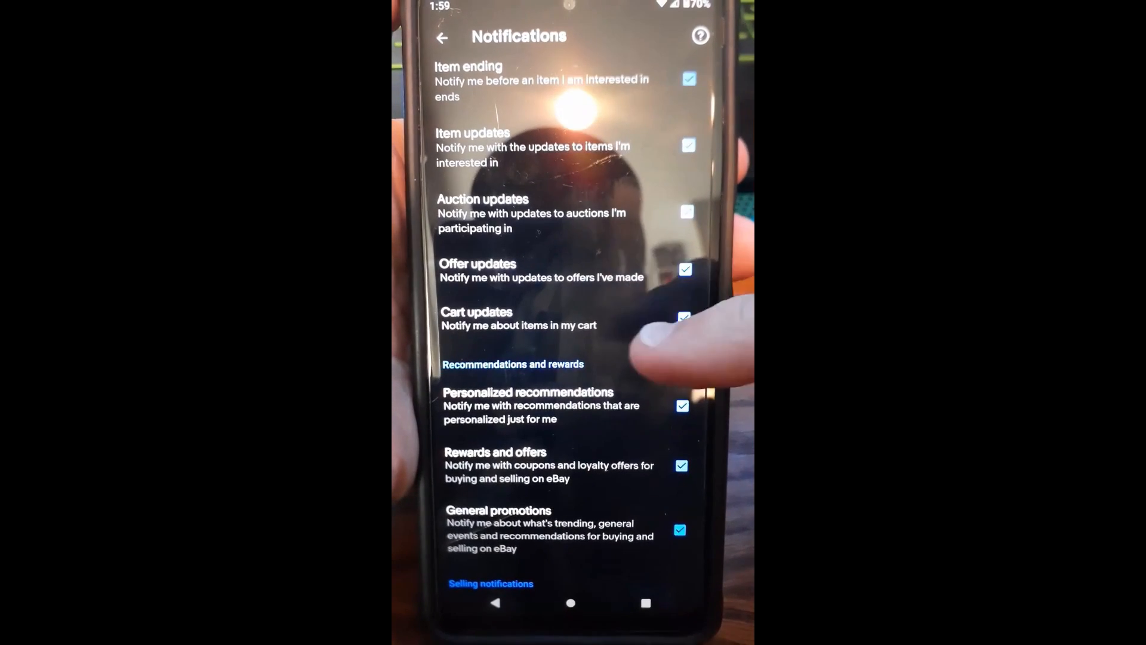
pyautogui.scroll(-3)
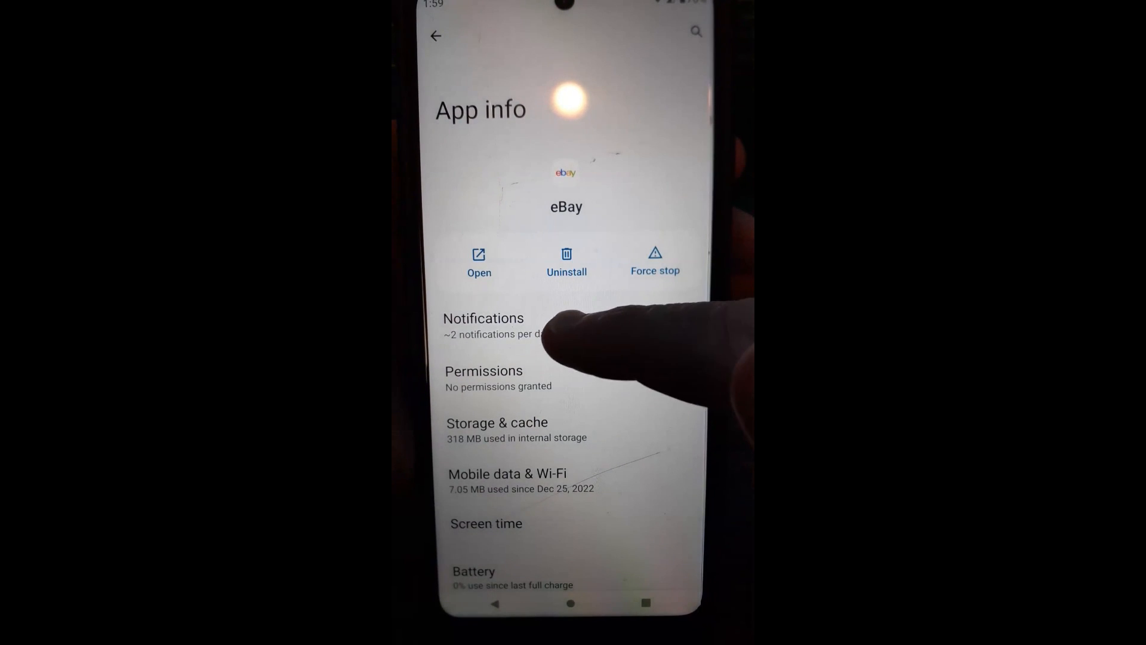
# - In Android App info, switch all eBay notifications off and back on, leaving every category enabled
pyautogui.click(484, 325)
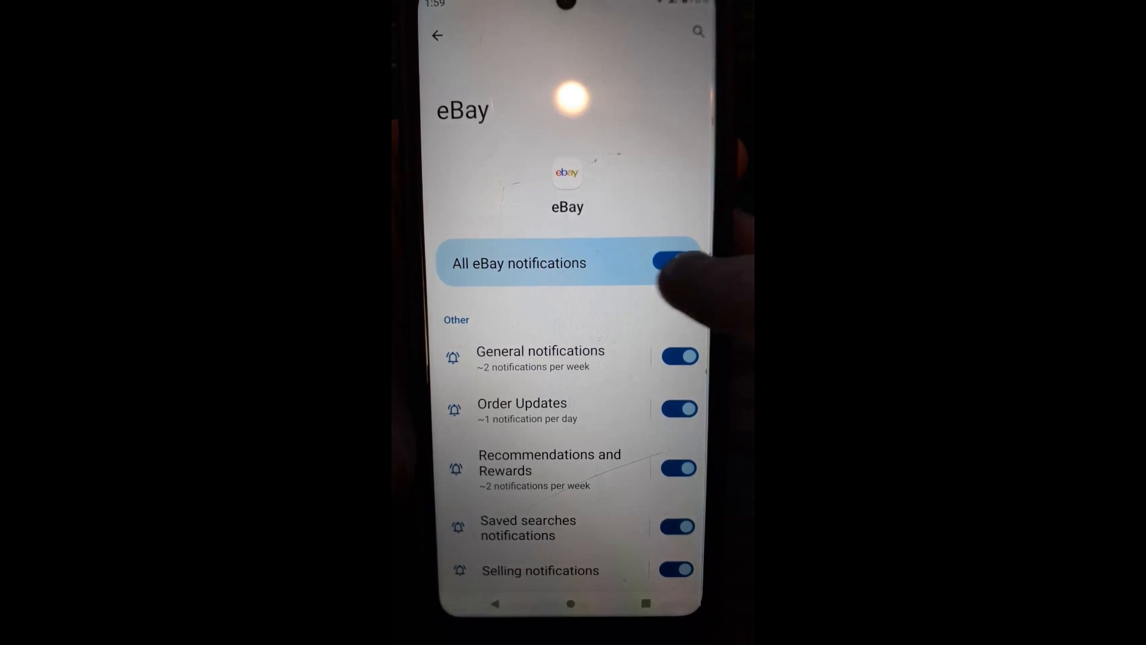
pyautogui.click(674, 263)
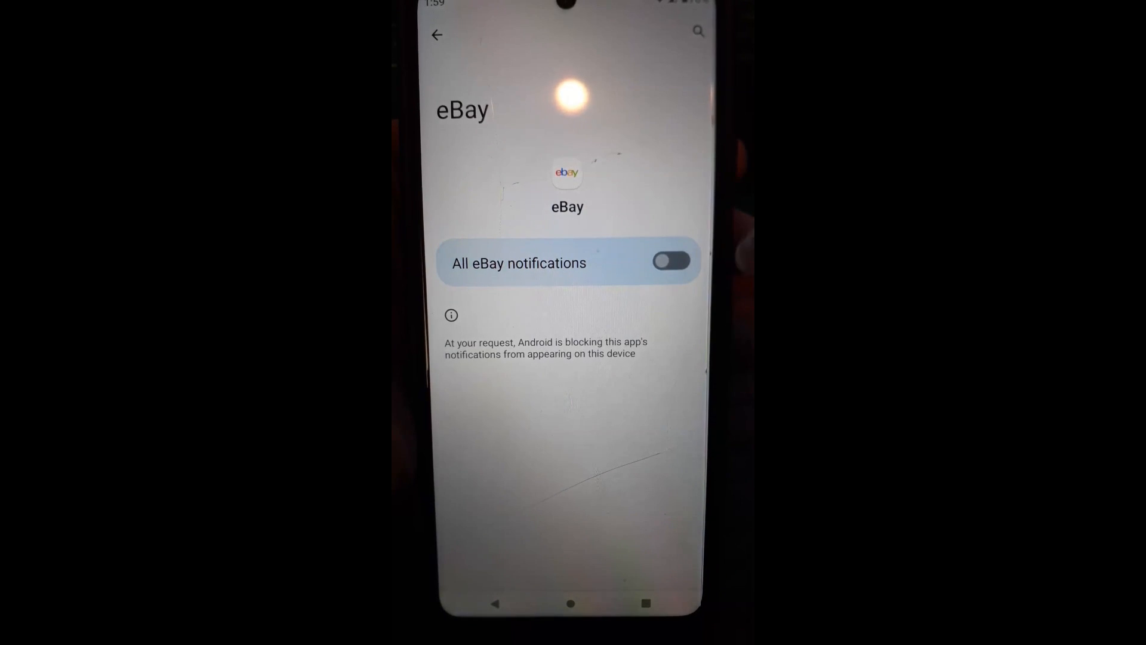
pyautogui.click(671, 261)
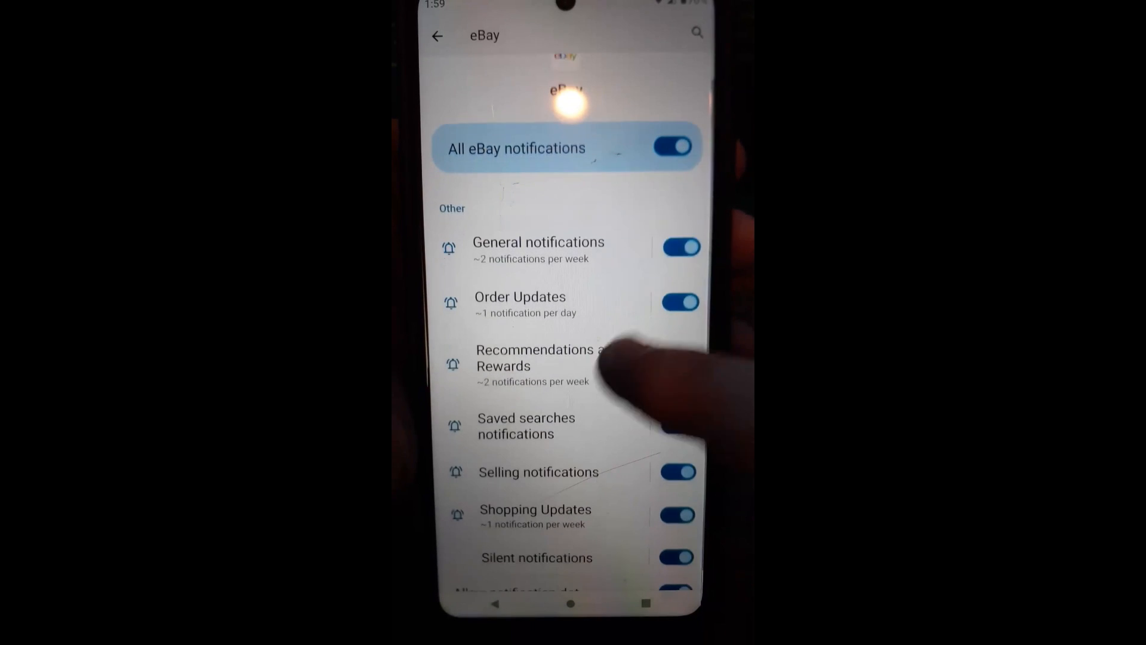